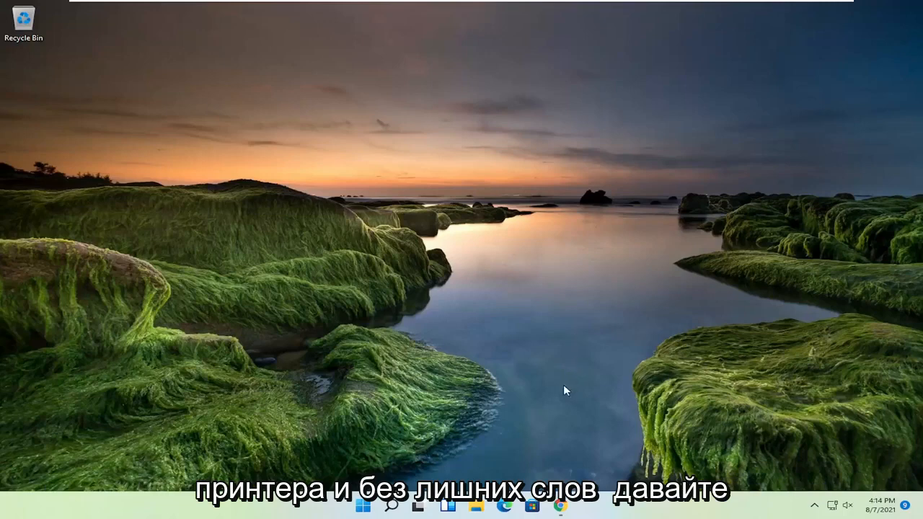
- Open a maximized Chrome window and search for 'canon printer drivers'
{"action": "right_click", "coordinate": [555, 507]}
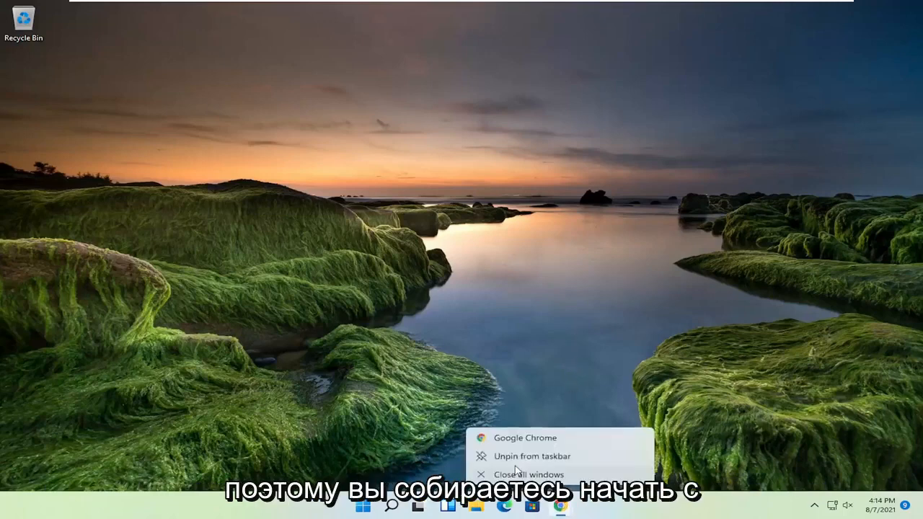
{"action": "left_click", "coordinate": [523, 436]}
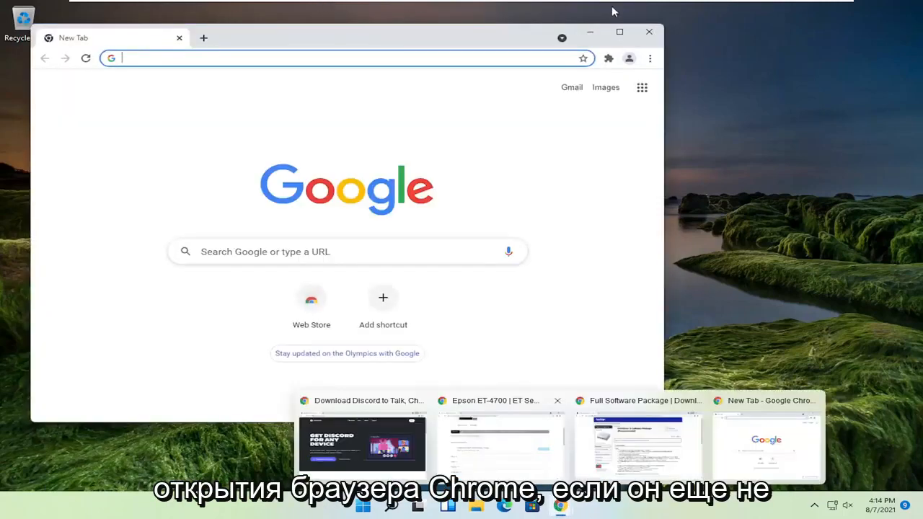
{"action": "left_click", "coordinate": [619, 32]}
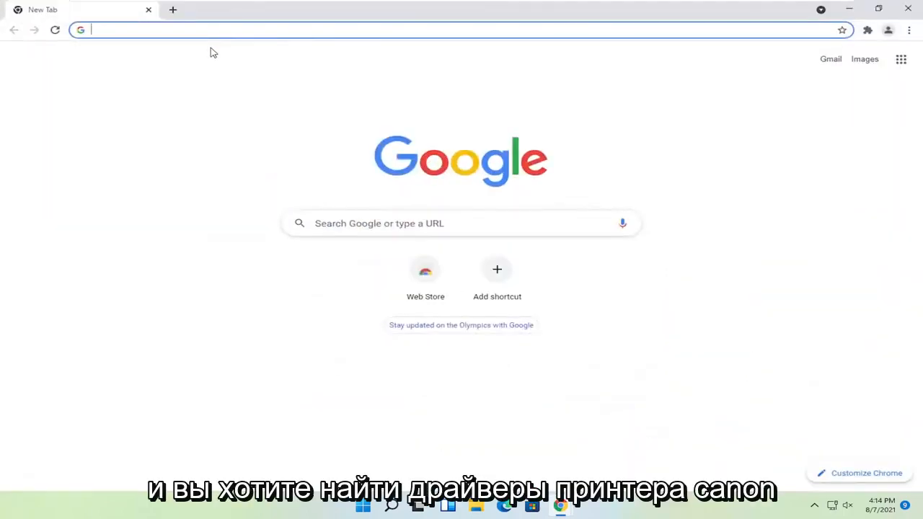
{"action": "type", "text": "canon printer drivers"}
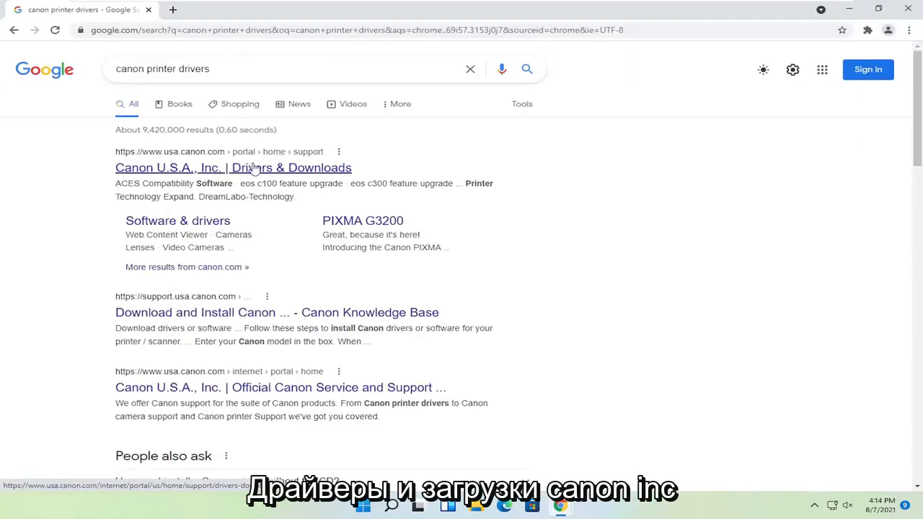
- Open Canon U.S.A.'s Drivers & Downloads result and scroll to the product categories
{"action": "left_click", "coordinate": [233, 167]}
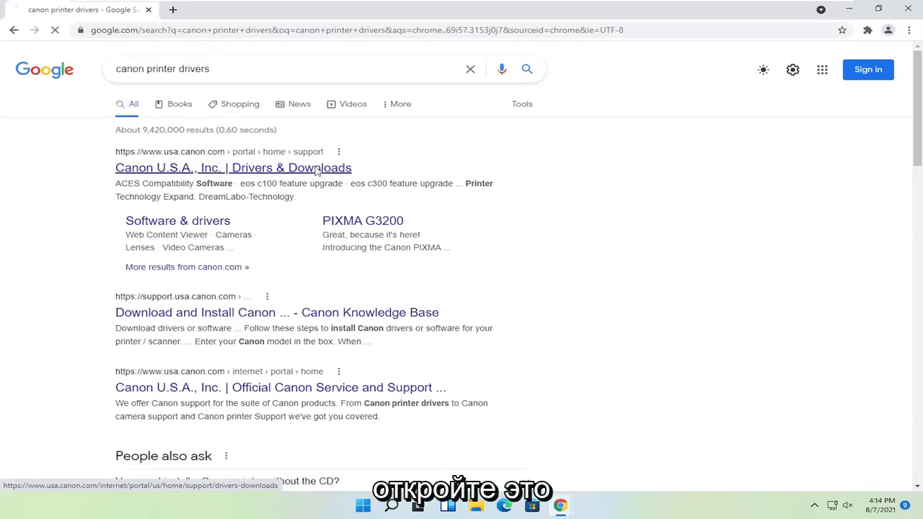
{"action": "left_click", "coordinate": [233, 168]}
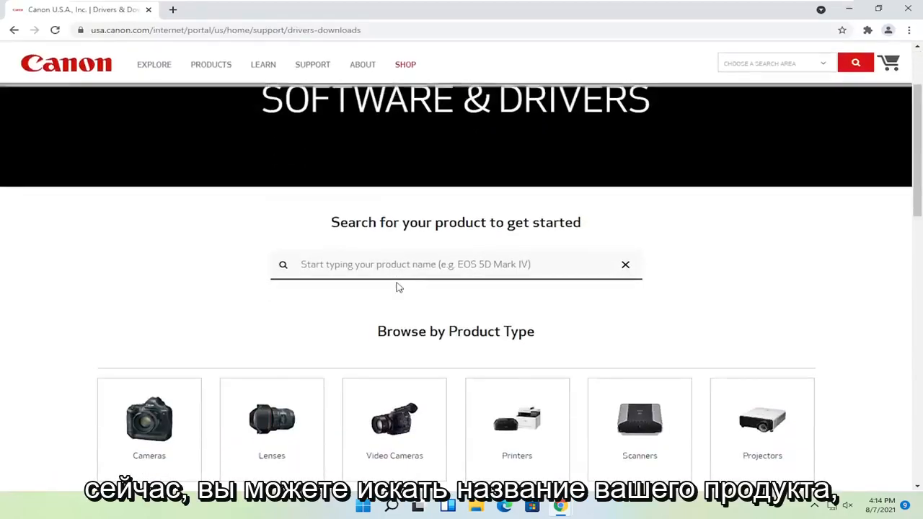
{"action": "left_click", "coordinate": [455, 265]}
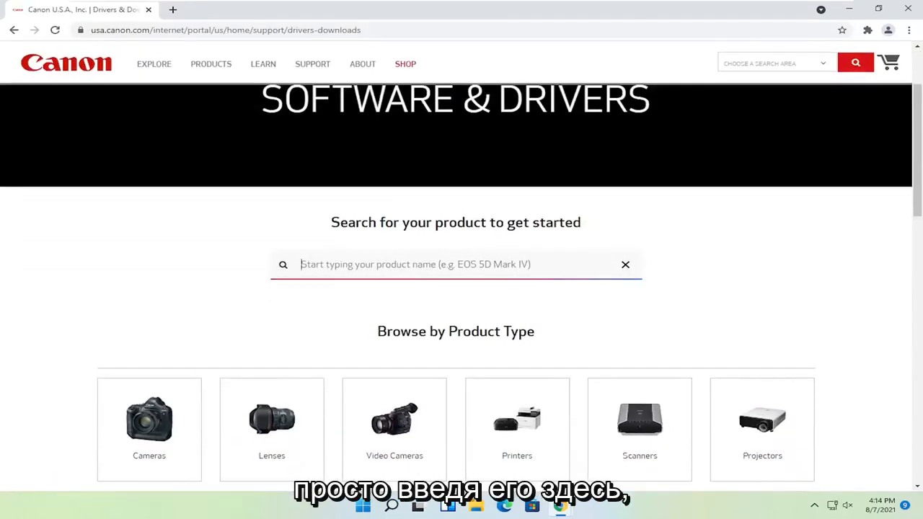
{"action": "scroll", "scroll_direction": "down", "scroll_amount": 3}
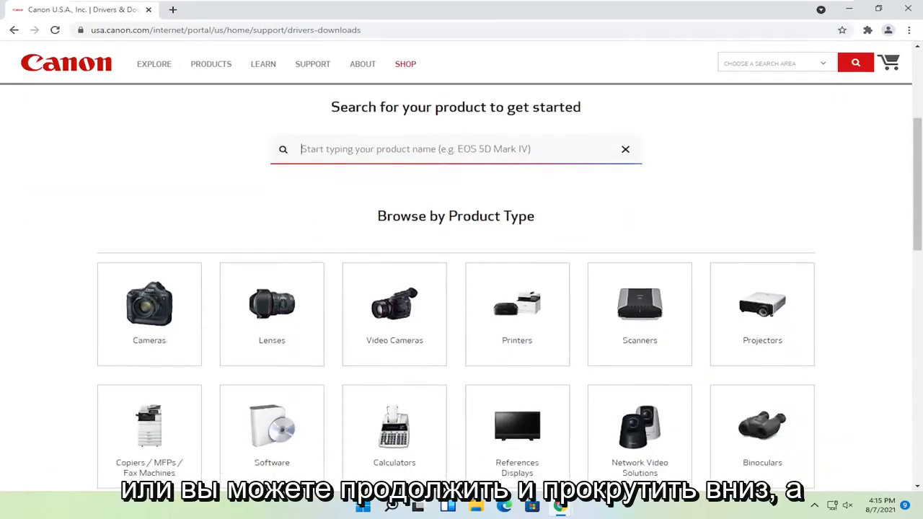
{"action": "scroll", "scroll_direction": "down", "scroll_amount": 3}
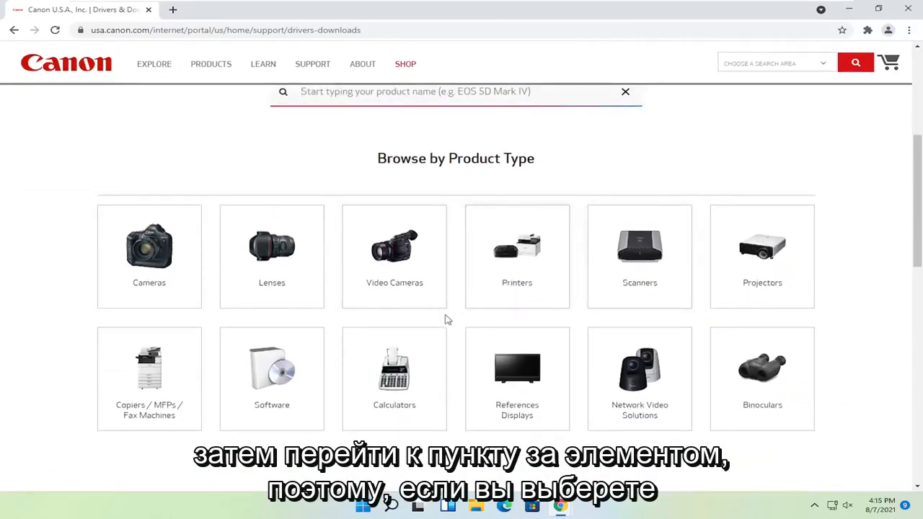
- Browse Printers, then PIXMA, to the PIXMA G2200 support page
{"action": "left_click", "coordinate": [517, 256]}
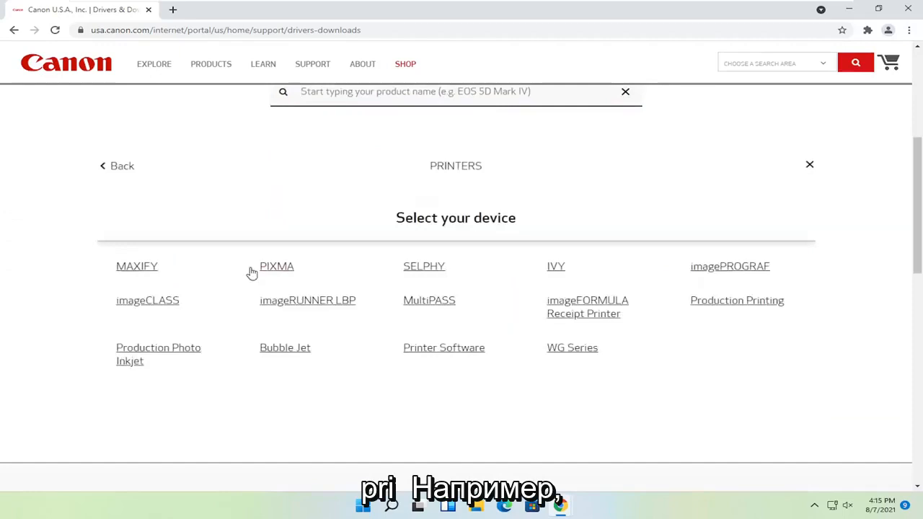
{"action": "left_click", "coordinate": [277, 266]}
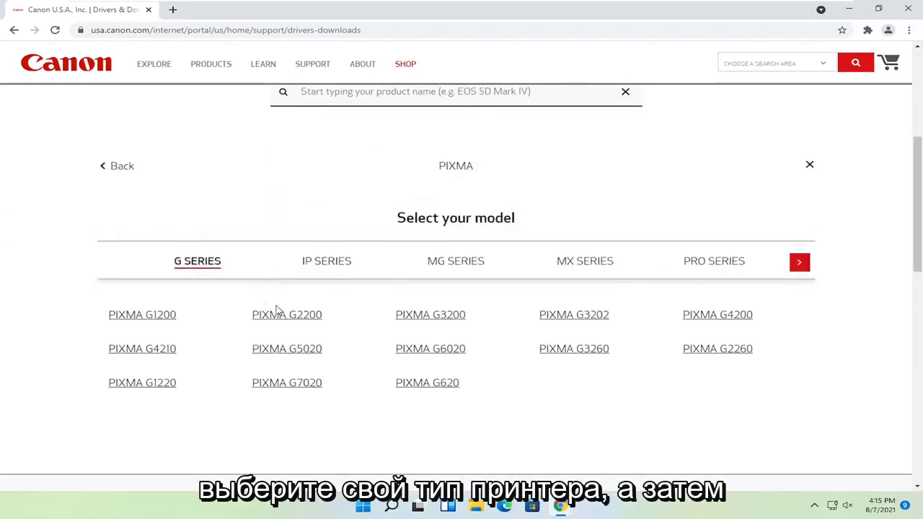
{"action": "left_click", "coordinate": [286, 314]}
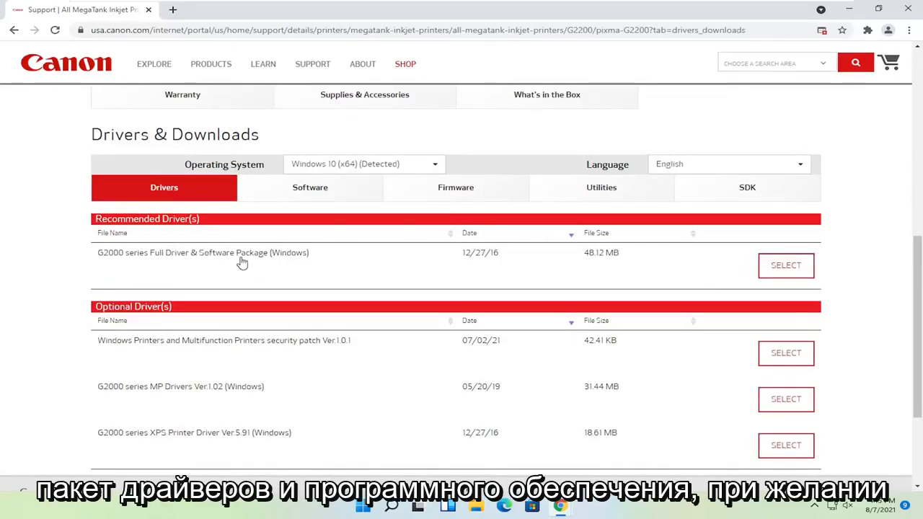
- Download the G2000 series Full Driver & Software Package and open it from Chrome's downloads
{"action": "scroll", "scroll_direction": "down", "scroll_amount": 3}
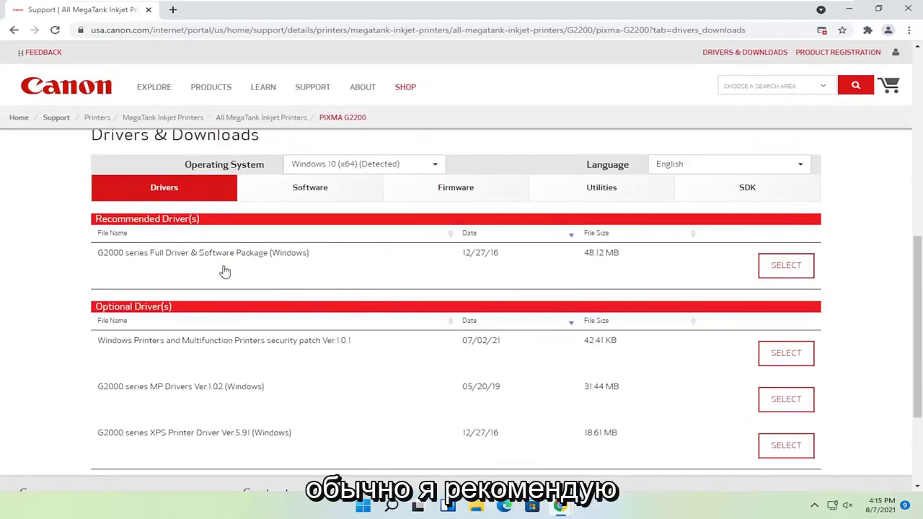
{"action": "mouse_move", "coordinate": [257, 258]}
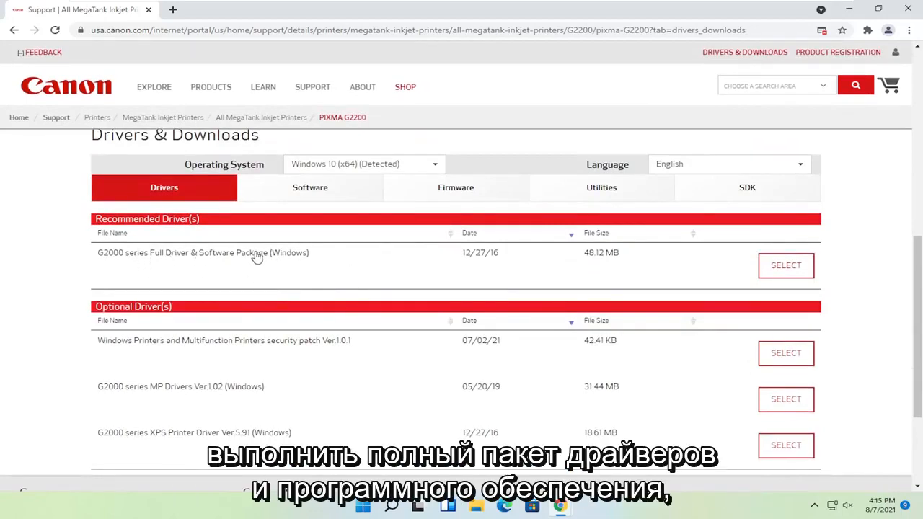
{"action": "left_click", "coordinate": [787, 265]}
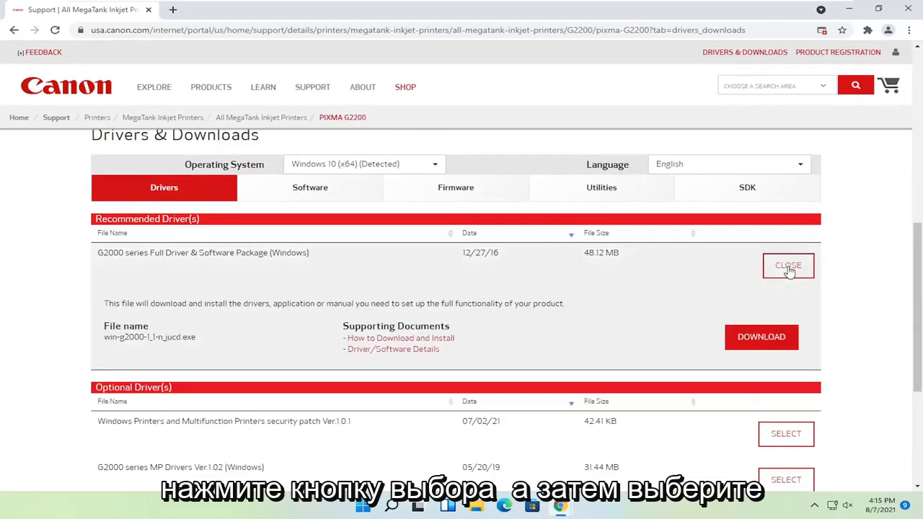
{"action": "left_click", "coordinate": [761, 337]}
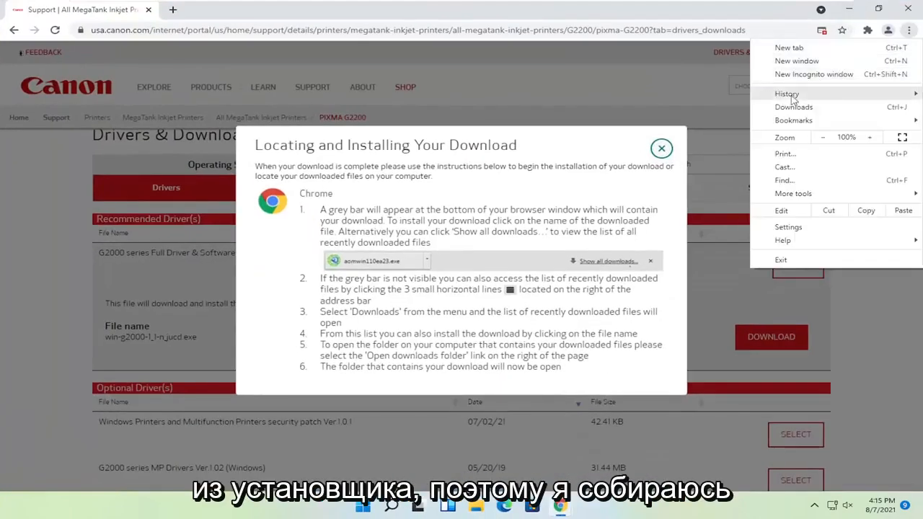
{"action": "left_click", "coordinate": [795, 107]}
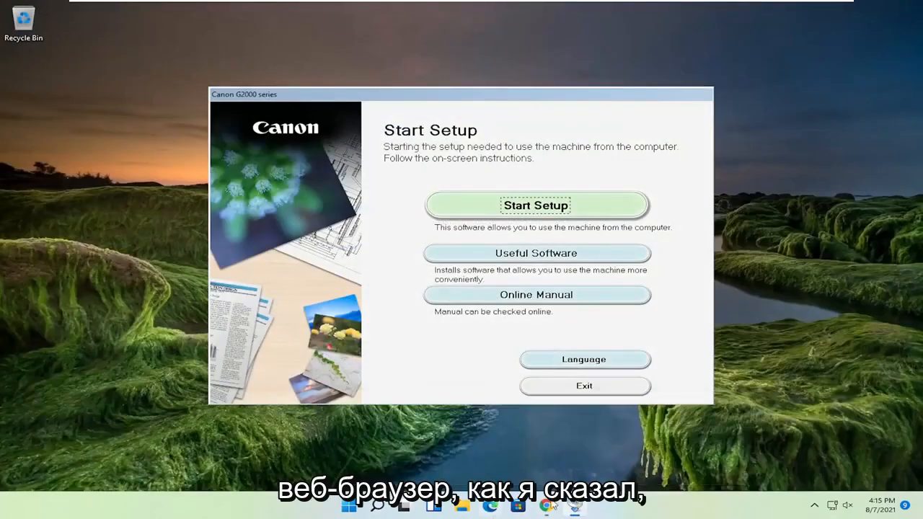
{"action": "mouse_move", "coordinate": [506, 407]}
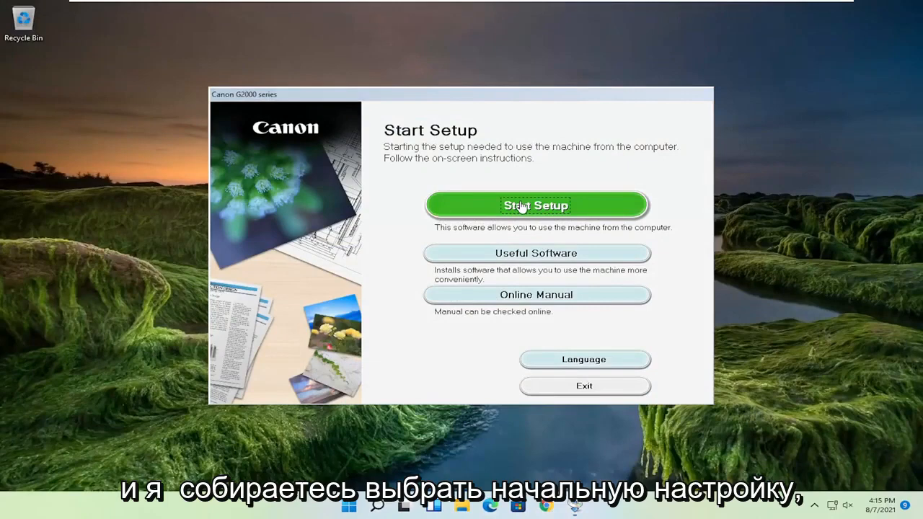
- Start Setup in the Canon G2000 series launcher
{"action": "left_click", "coordinate": [536, 205]}
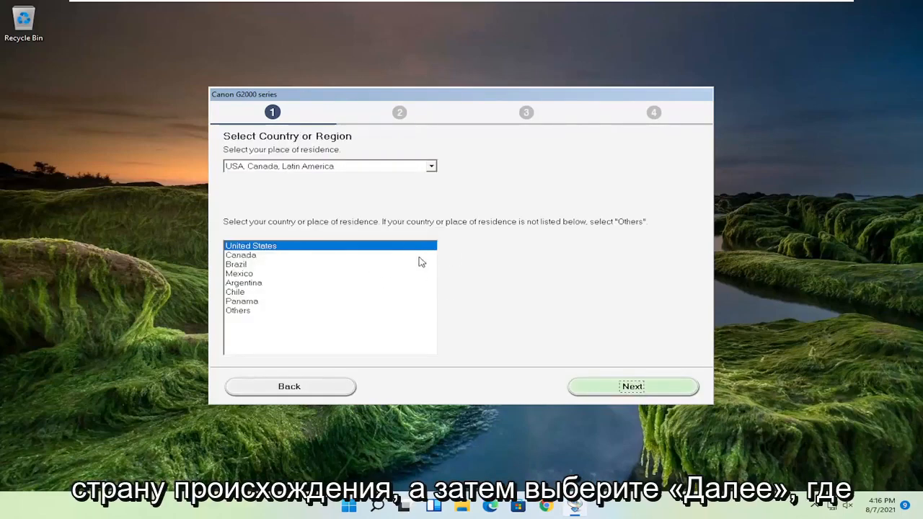
- Confirm United States, accept the license, decline the Extended Survey, and continue past the firewall notice
{"action": "left_click", "coordinate": [632, 386]}
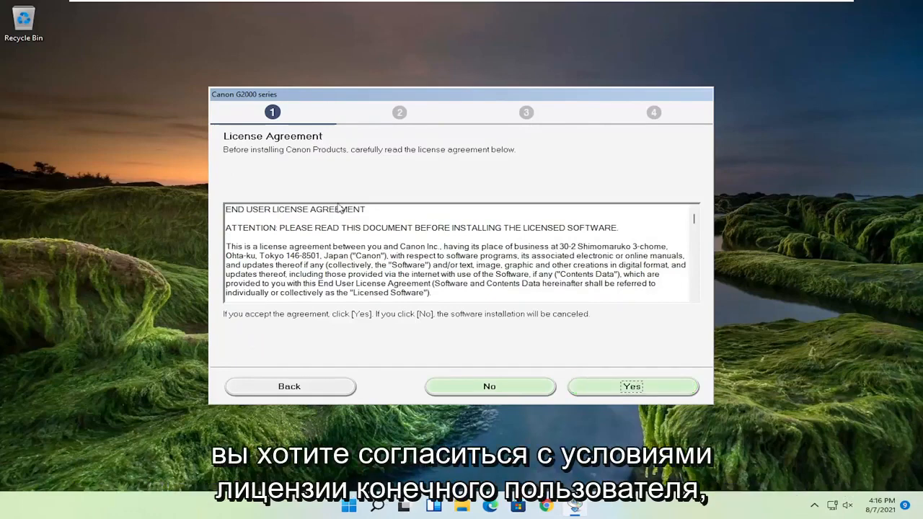
{"action": "mouse_move", "coordinate": [610, 387]}
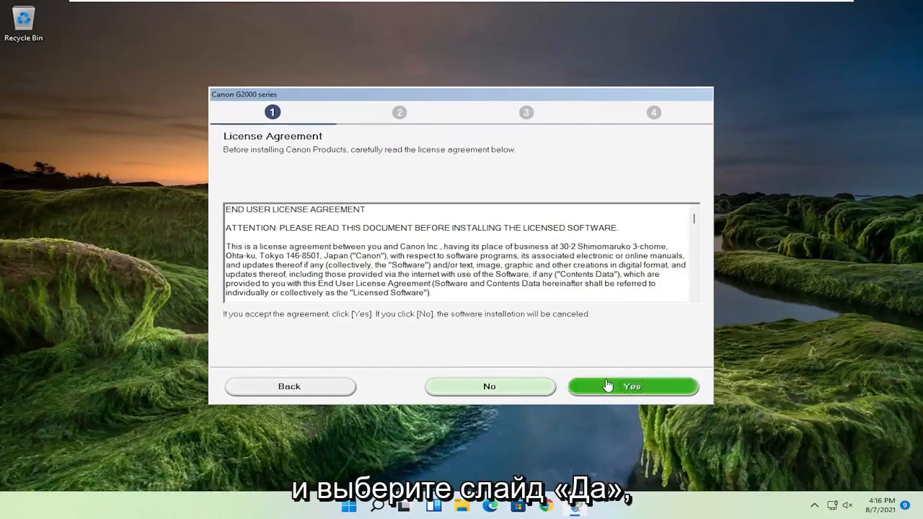
{"action": "left_click", "coordinate": [632, 387]}
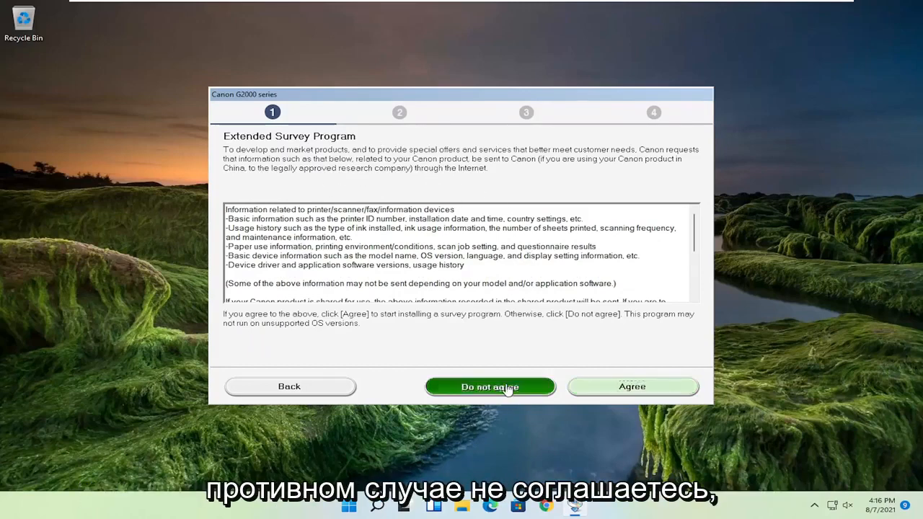
{"action": "left_click", "coordinate": [490, 386]}
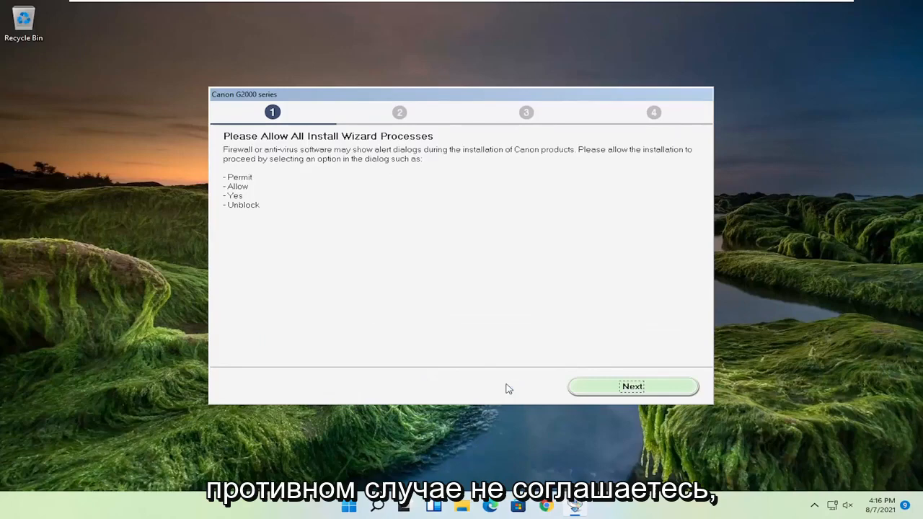
{"action": "left_click", "coordinate": [632, 386]}
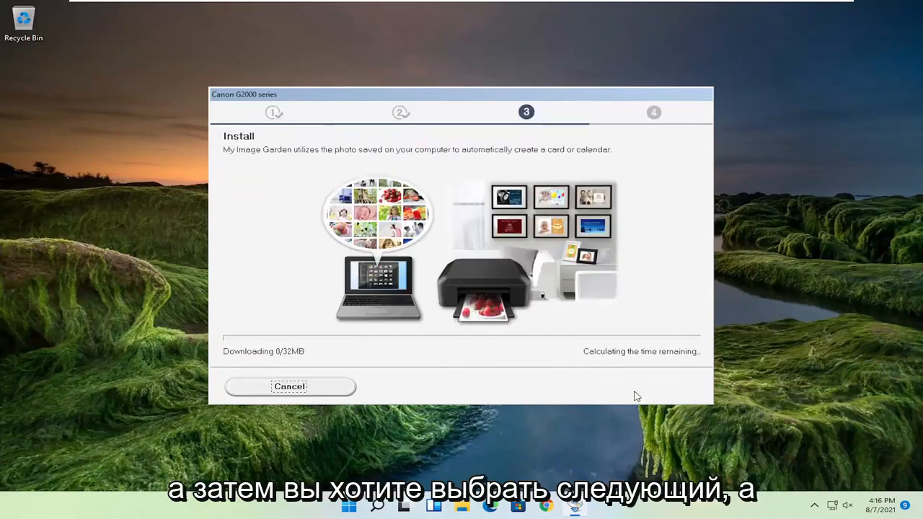